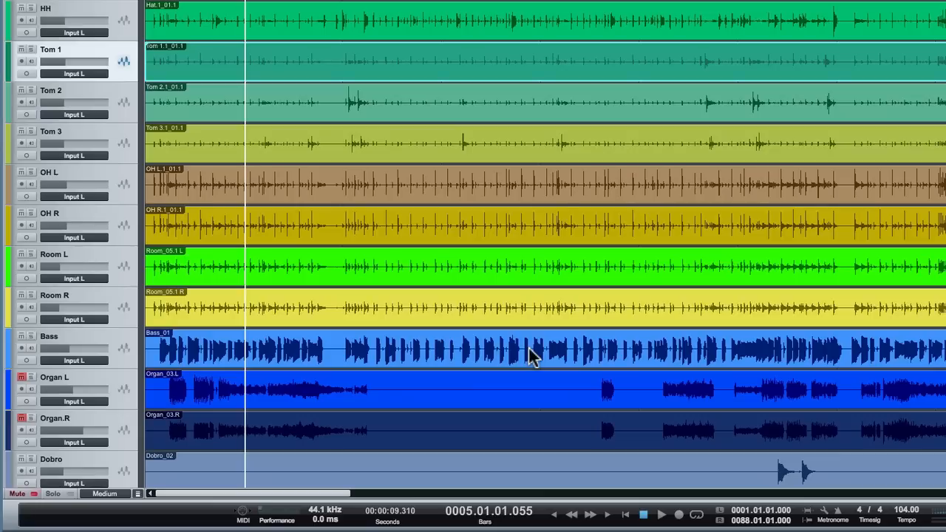
mouse_move(405, 146)
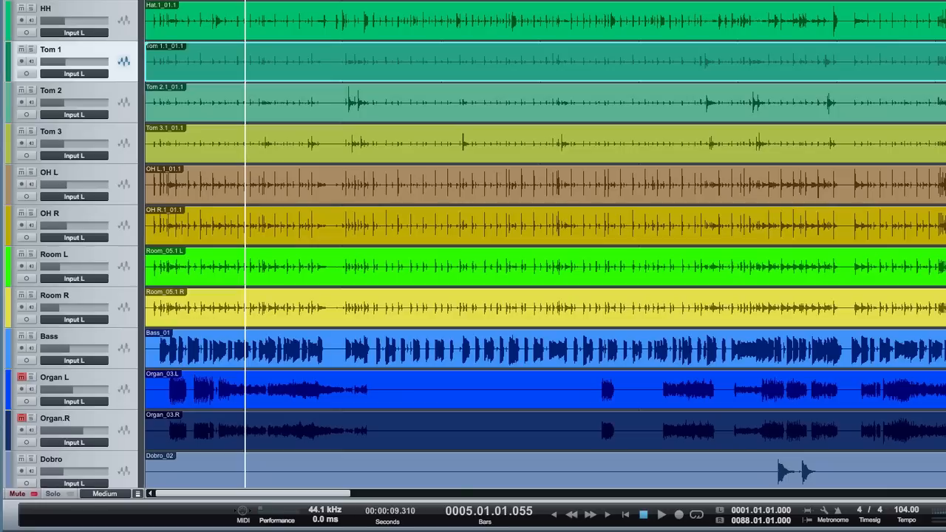
- Click repeatedly in the arrangement area before adjusting track heights
click(659, 514)
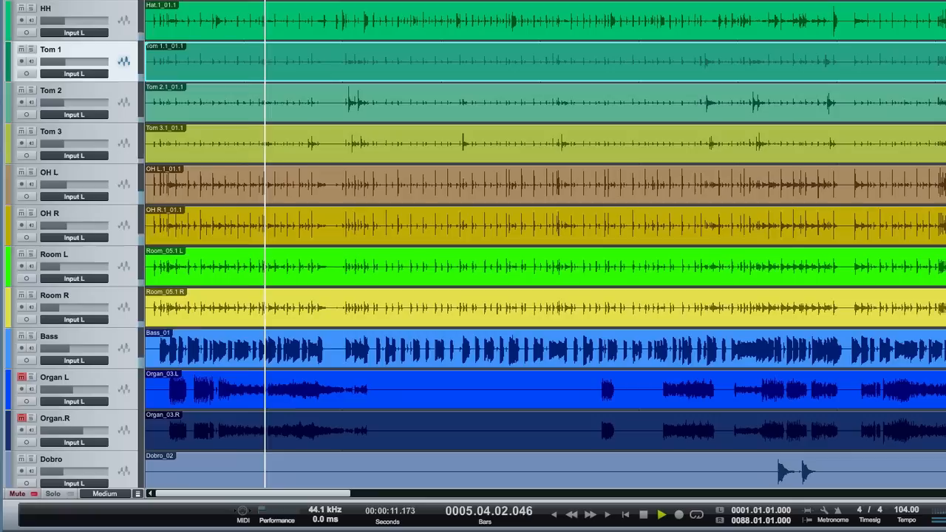
click(659, 514)
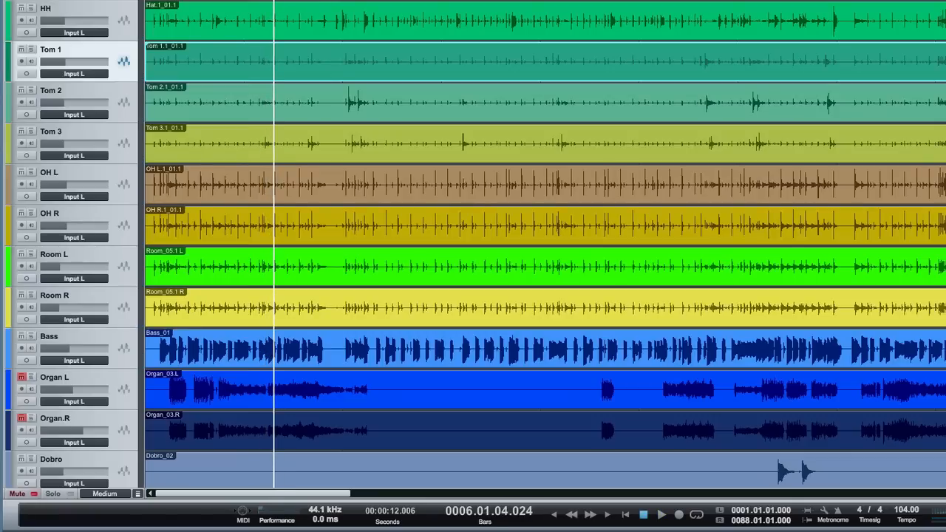
click(661, 514)
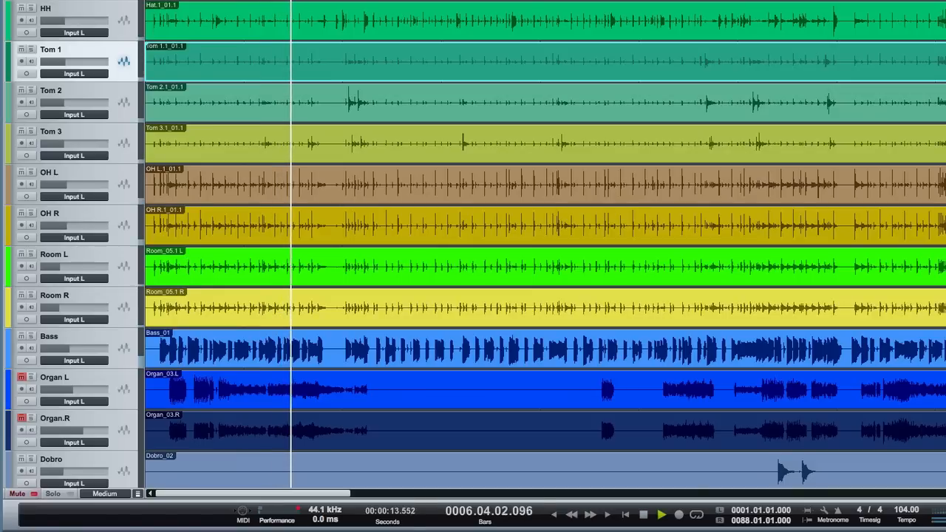
click(660, 515)
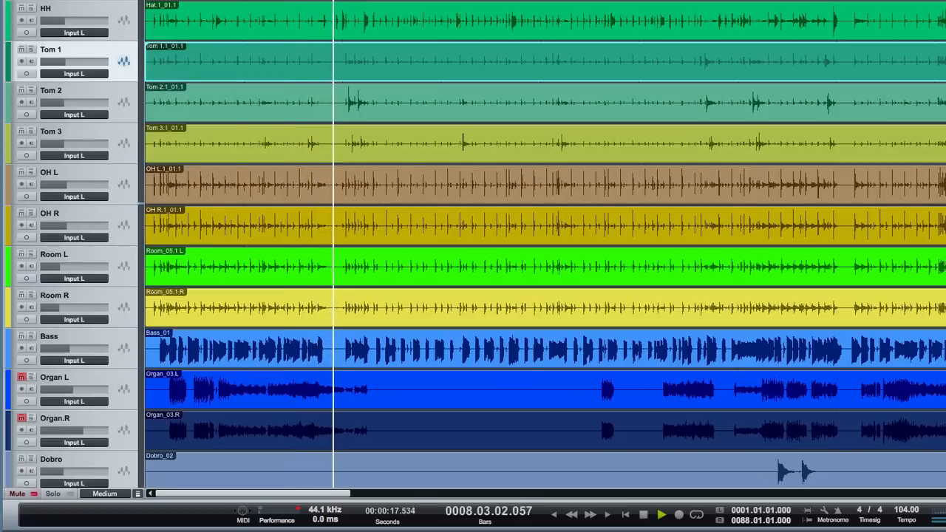
click(659, 515)
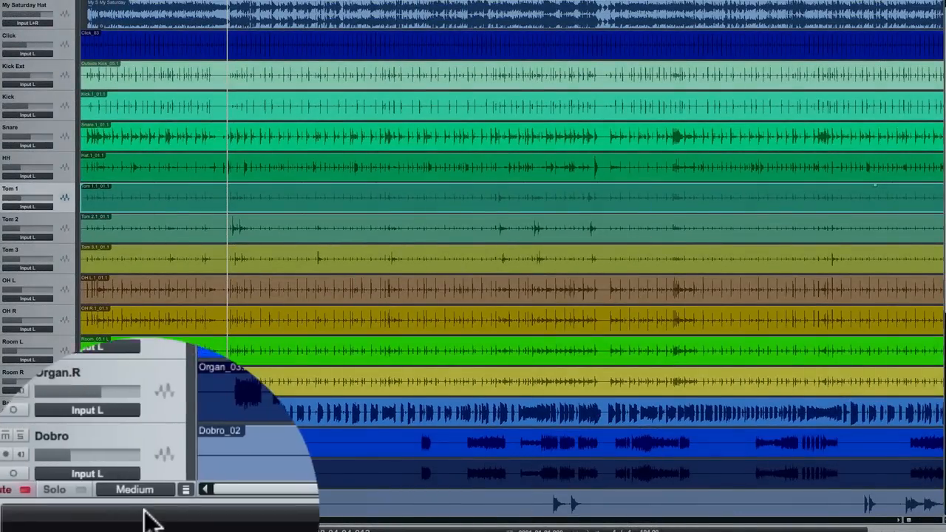
- Shrink all tracks to Tiny, then settle on Small so the whole session fits on screen
click(134, 489)
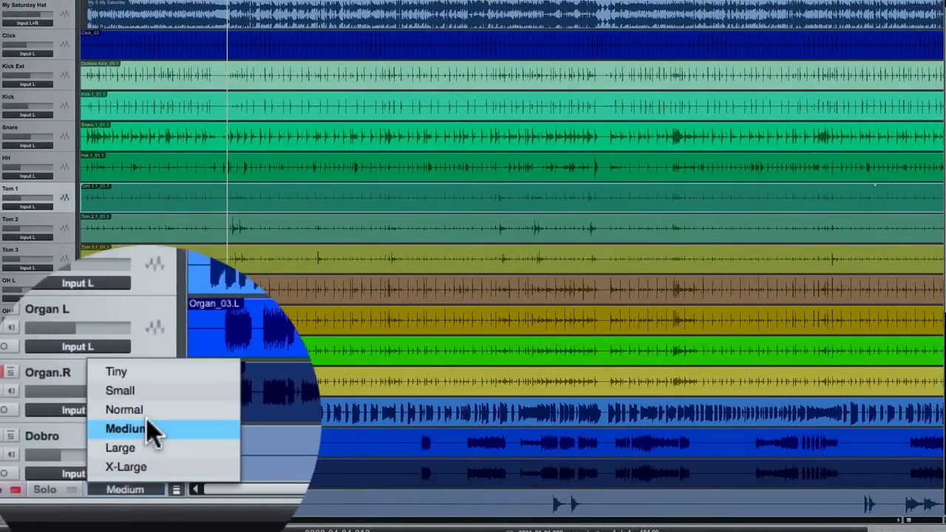
click(115, 371)
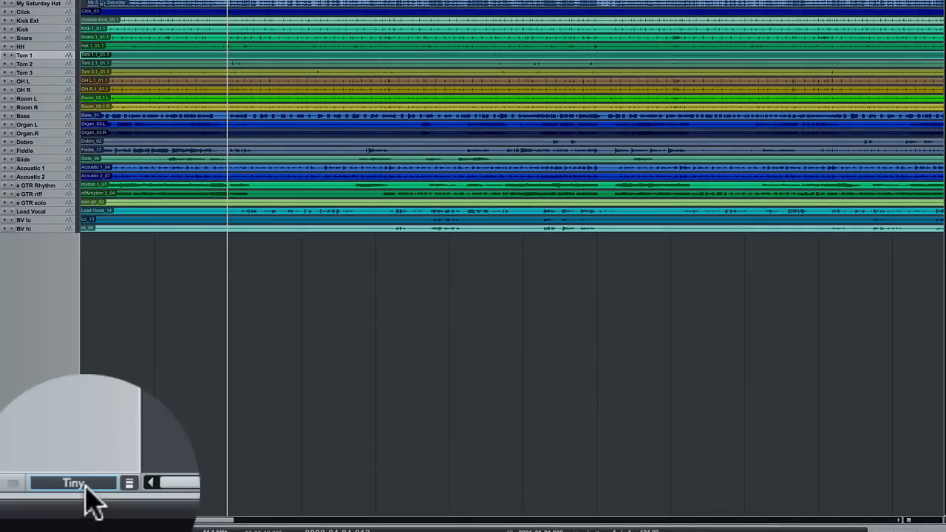
click(72, 482)
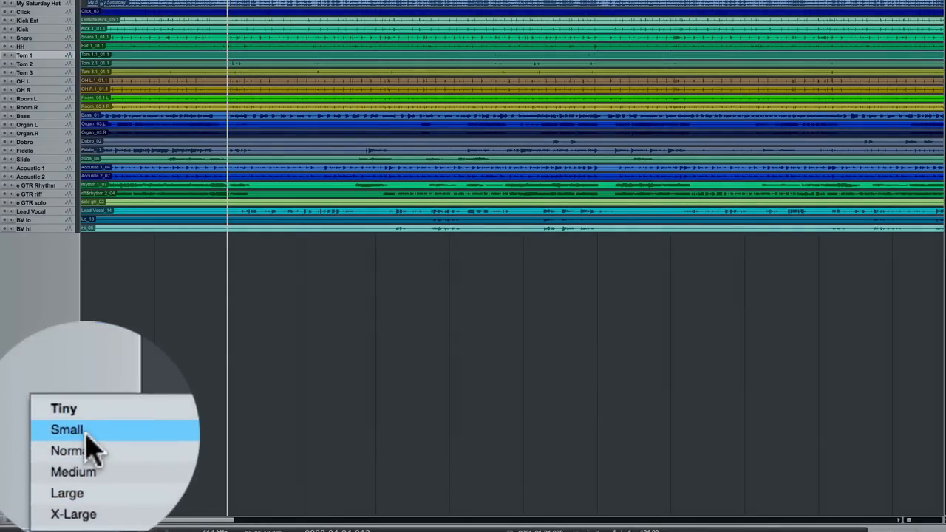
click(67, 428)
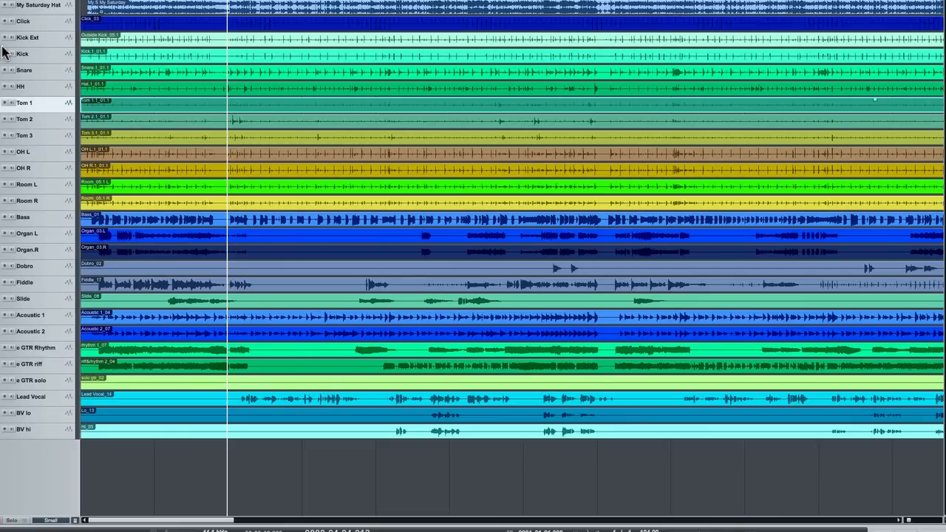
mouse_move(33, 515)
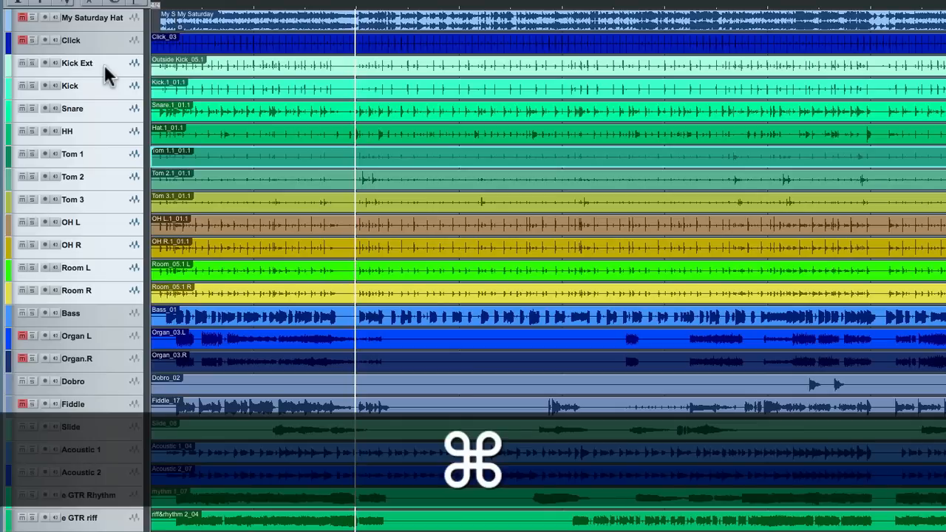
key(cmd+g)
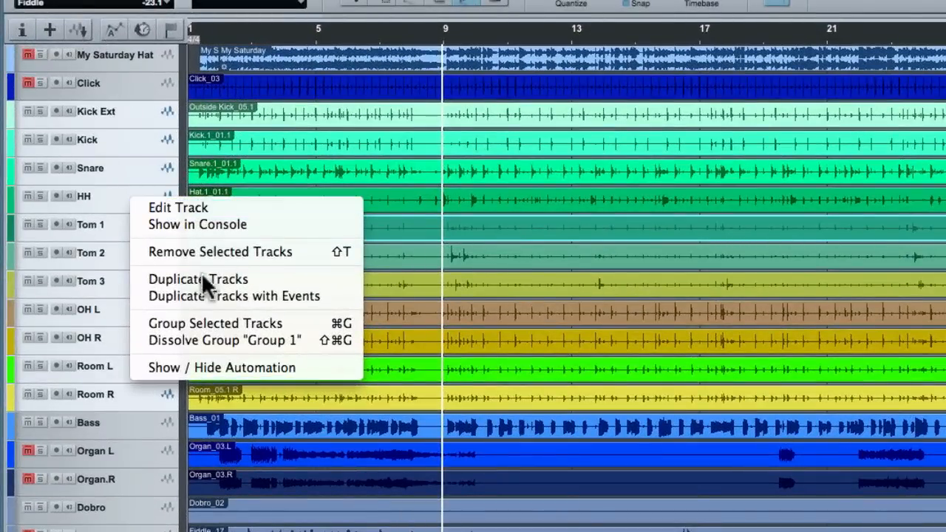
mouse_move(71, 253)
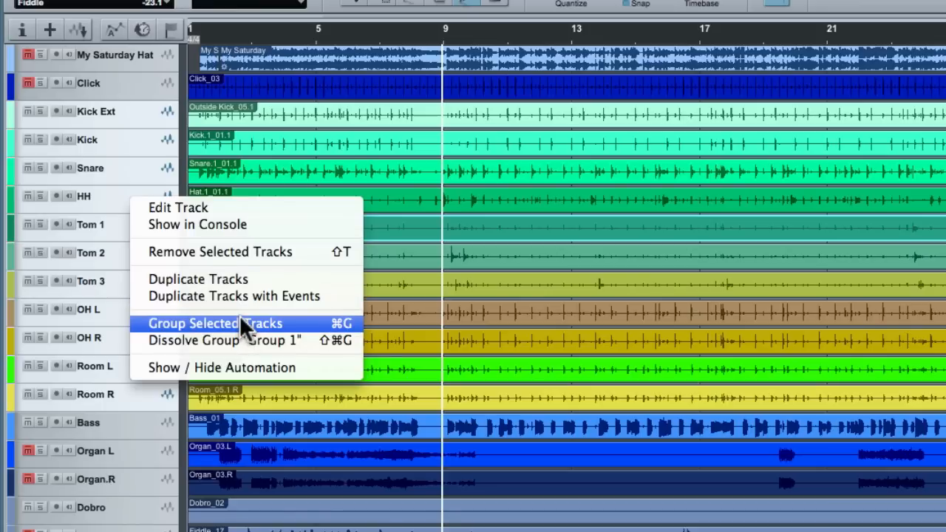
mouse_move(295, 334)
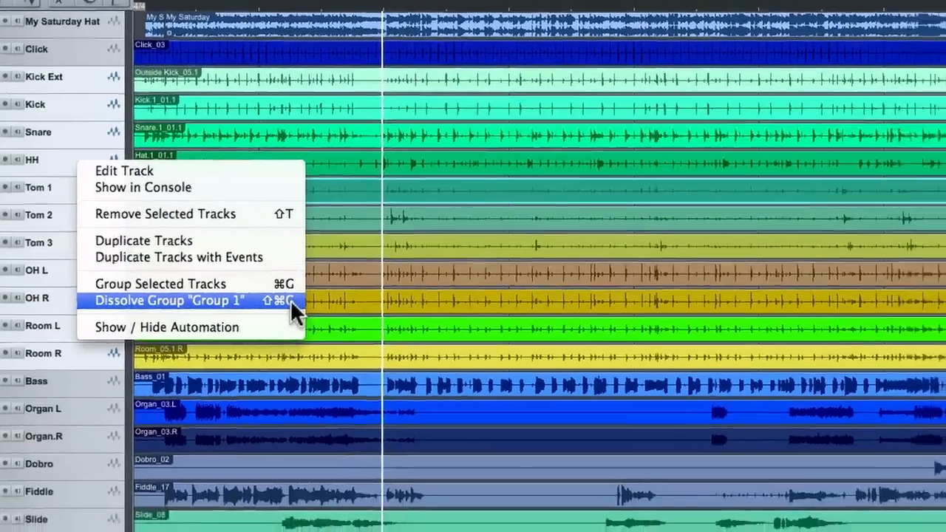
click(168, 300)
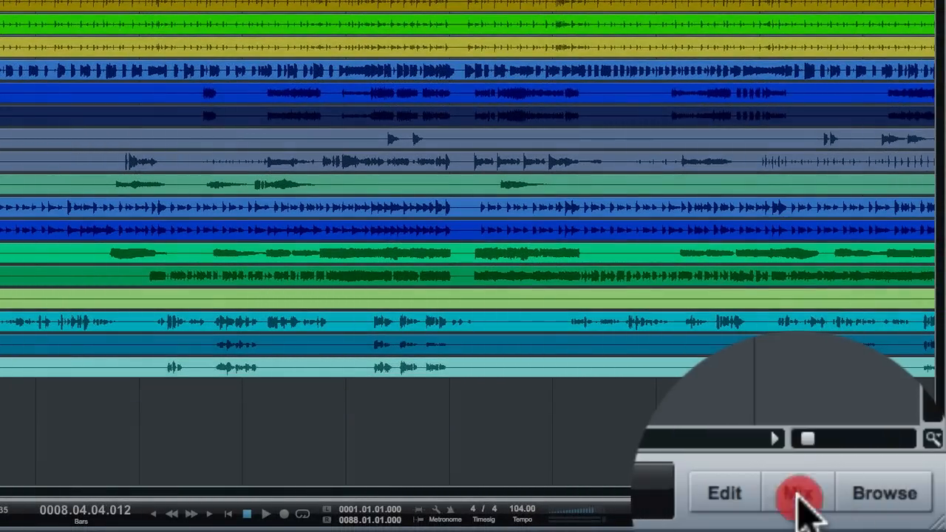
- Show the mixer console beneath the arrangement with all channel faders
click(798, 494)
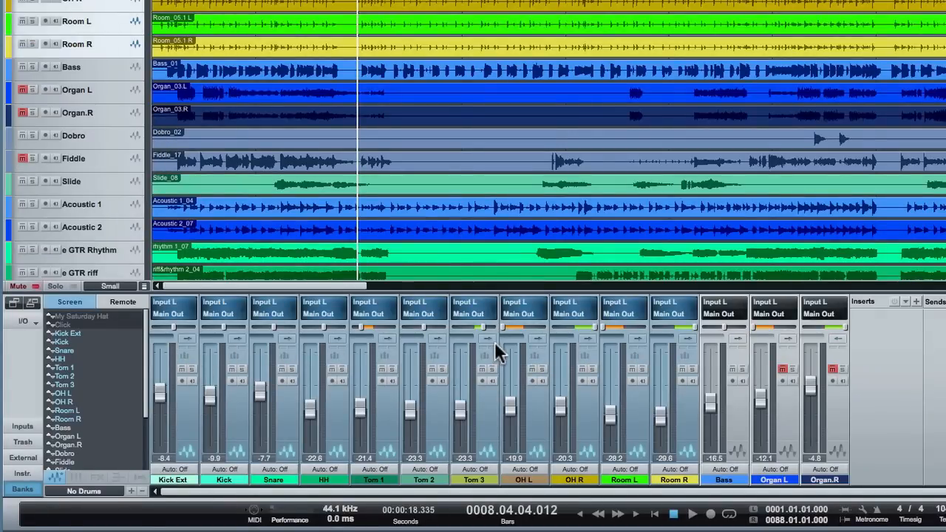
mouse_move(171, 414)
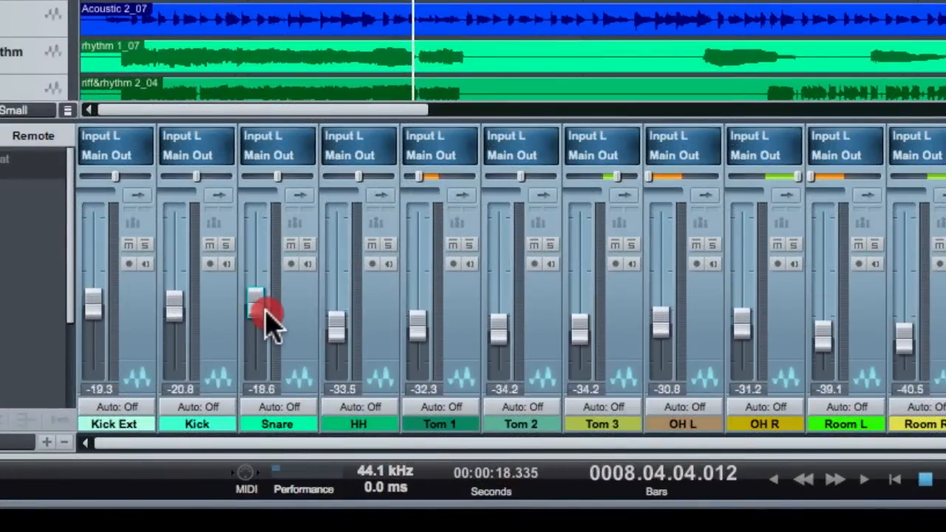
- Raise the grouped drum faders together via Snare, then fine-tune Snare alone
drag(254, 310, 254, 288)
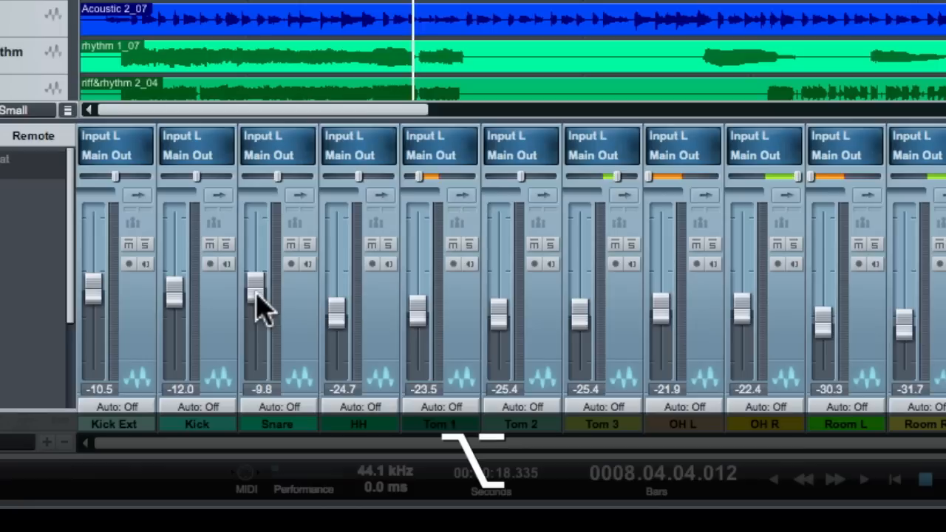
drag(258, 279, 263, 317)
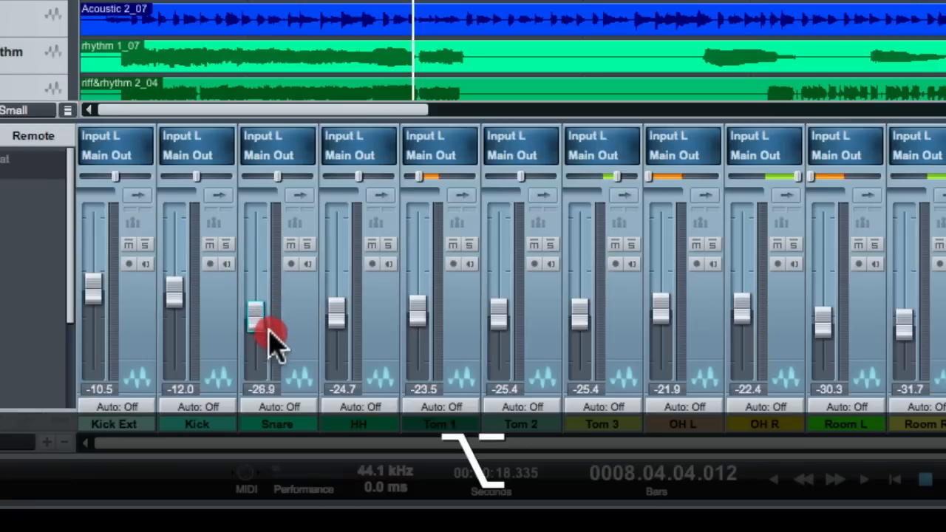
drag(259, 314, 265, 283)
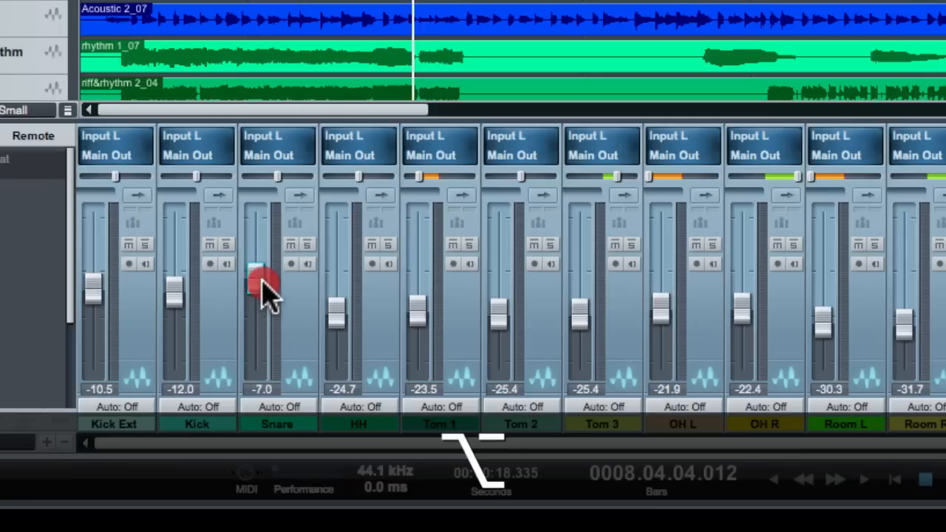
drag(264, 283, 263, 306)
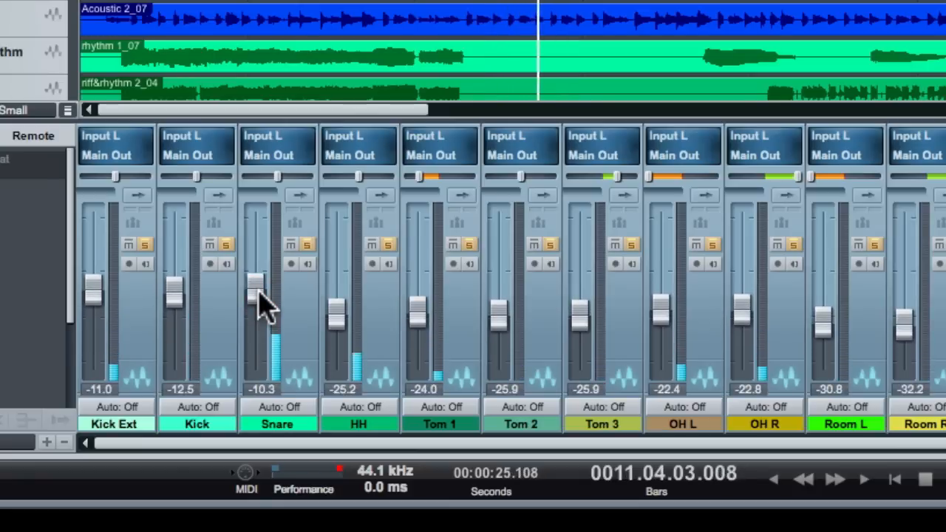
- Adjust the Kick level on its own, then nudge all drum channels up together
drag(174, 295, 175, 284)
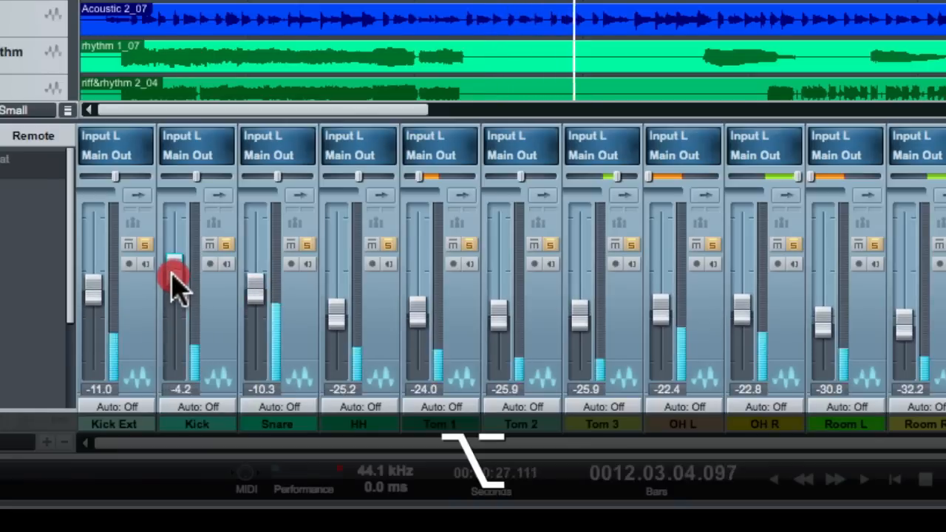
drag(177, 278, 177, 293)
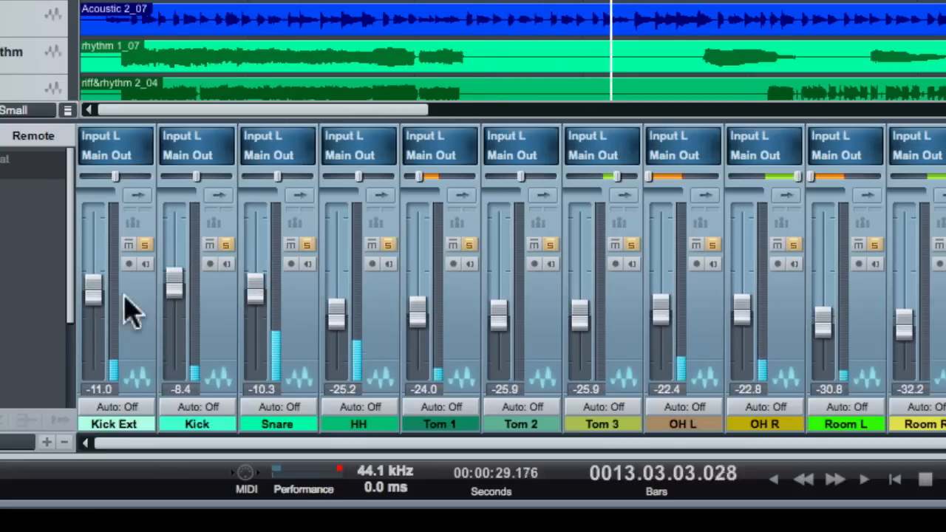
drag(91, 293, 96, 278)
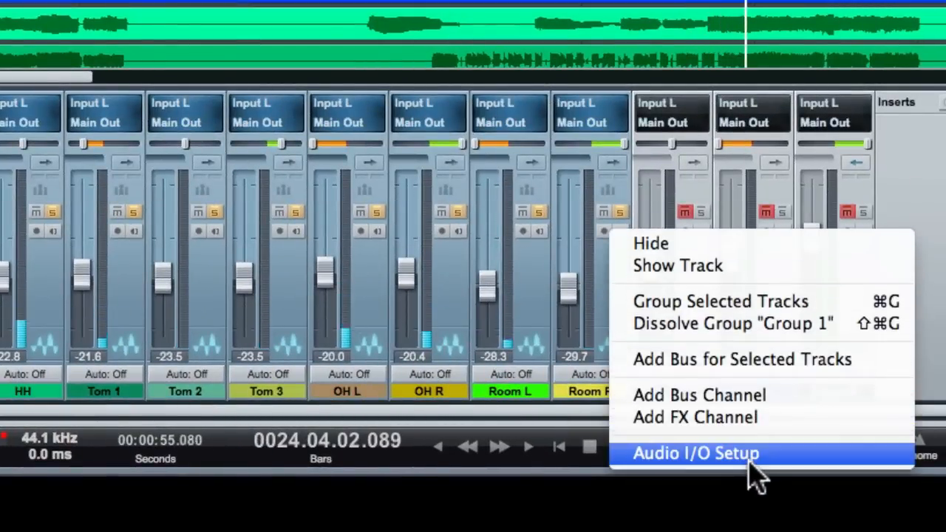
mouse_move(739, 359)
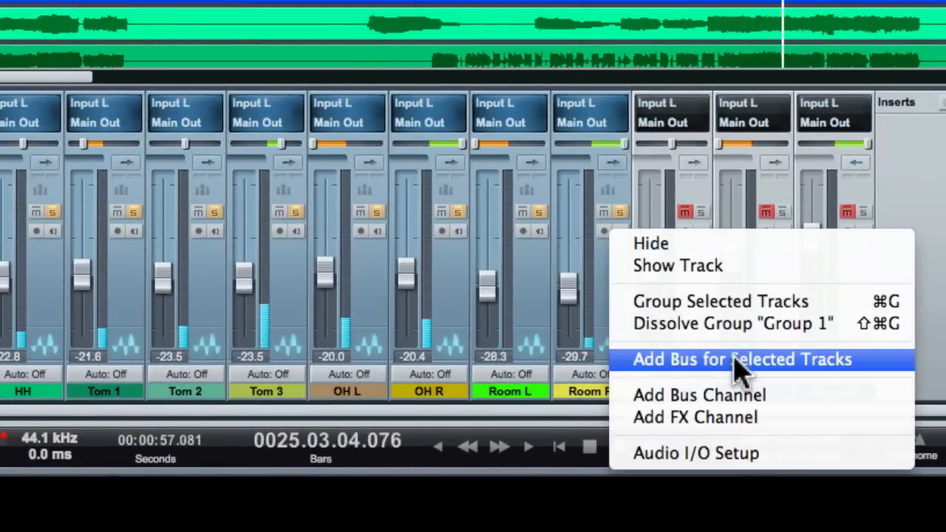
- Add a bus for the selected drum channels, rename it Drum Sub and lower its level slightly
click(742, 359)
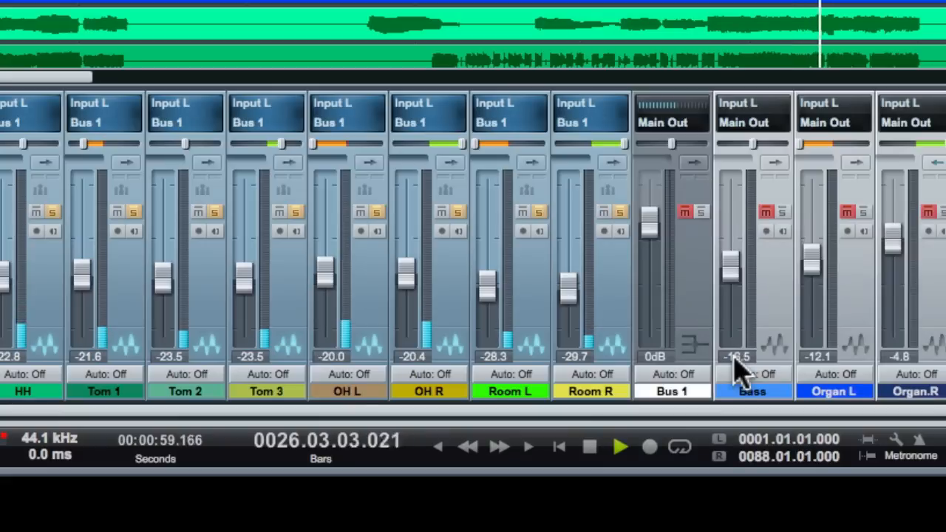
double_click(671, 390)
text(Drum Sub)
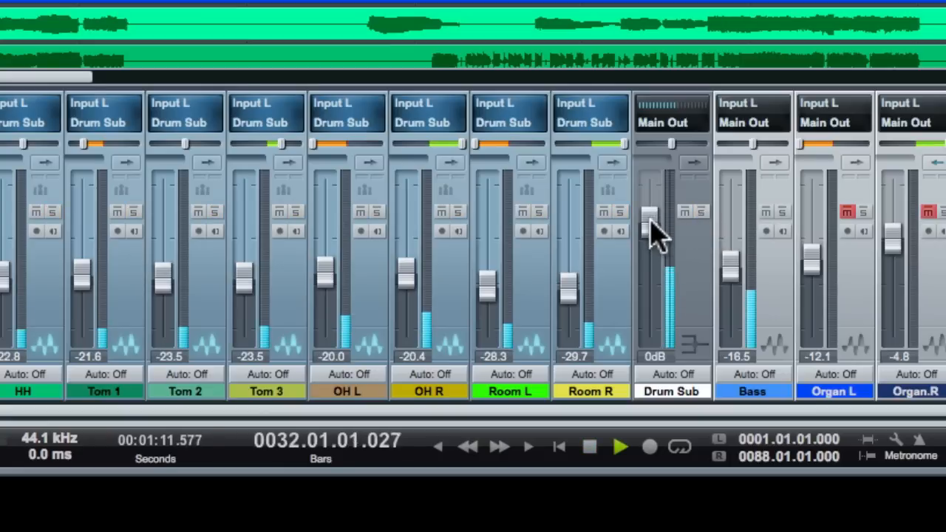
drag(649, 222, 662, 311)
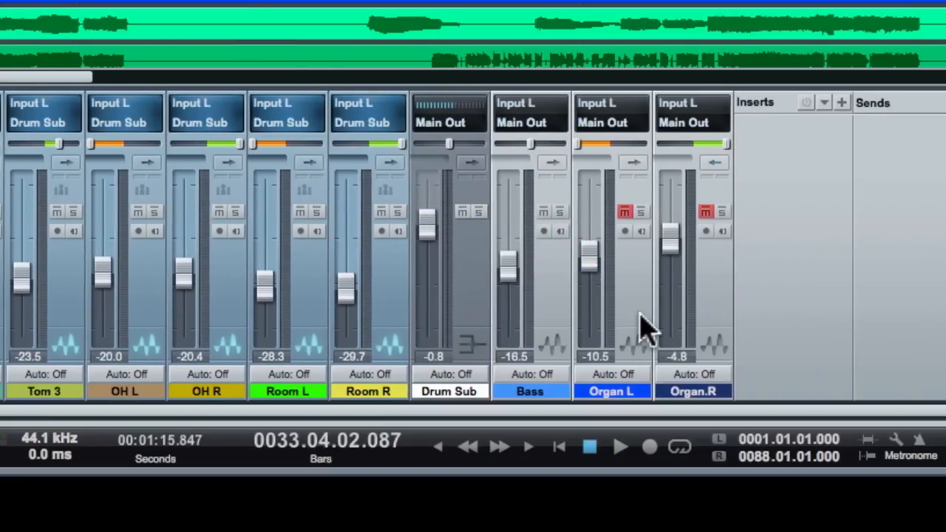
mouse_move(668, 214)
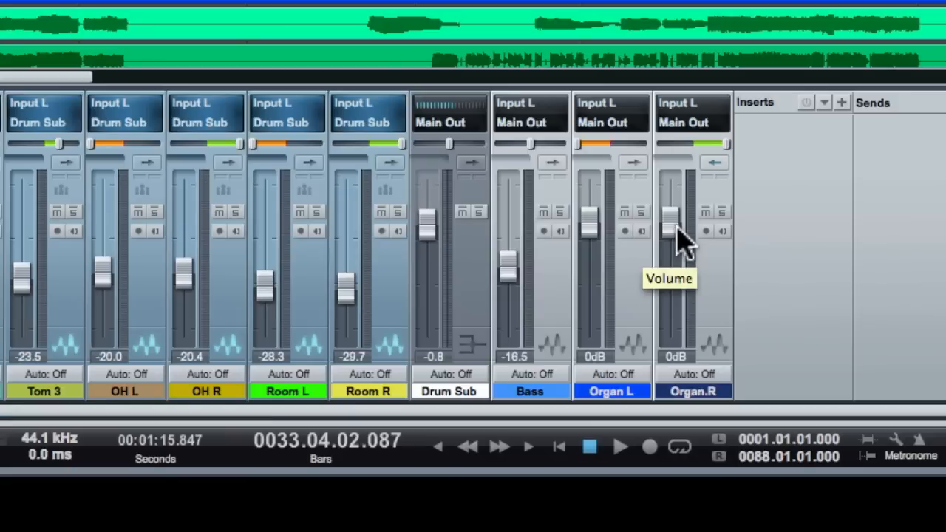
- Group Organ L and Organ.R with Cmd+G and set both to -3.2 dB
drag(672, 222, 672, 244)
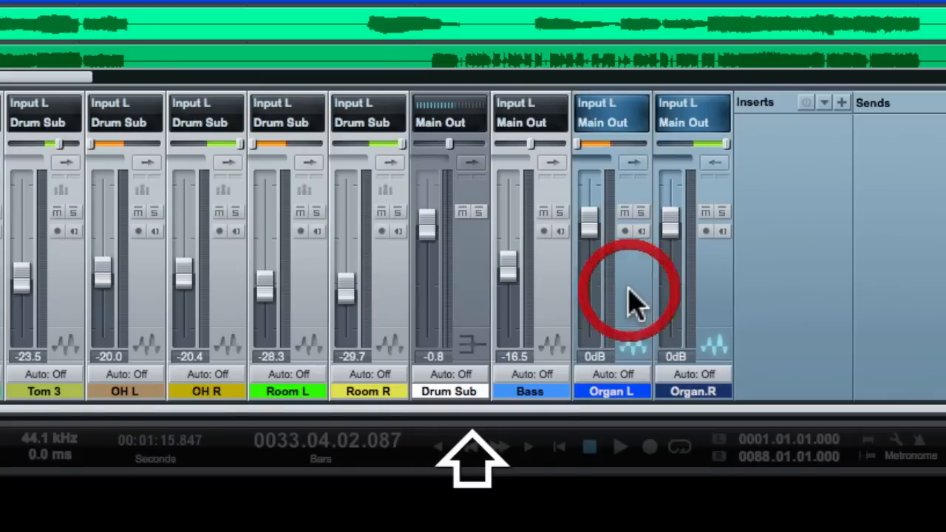
key(cmd+g)
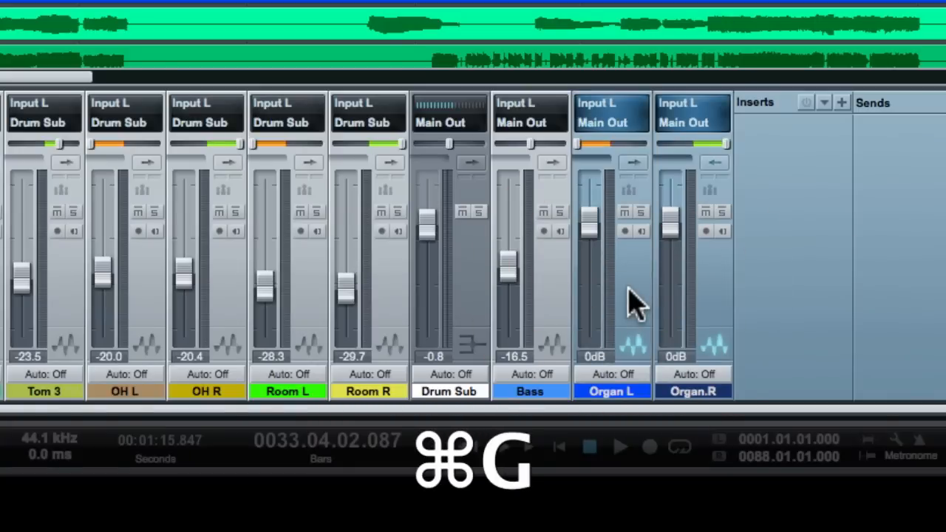
drag(668, 222, 668, 254)
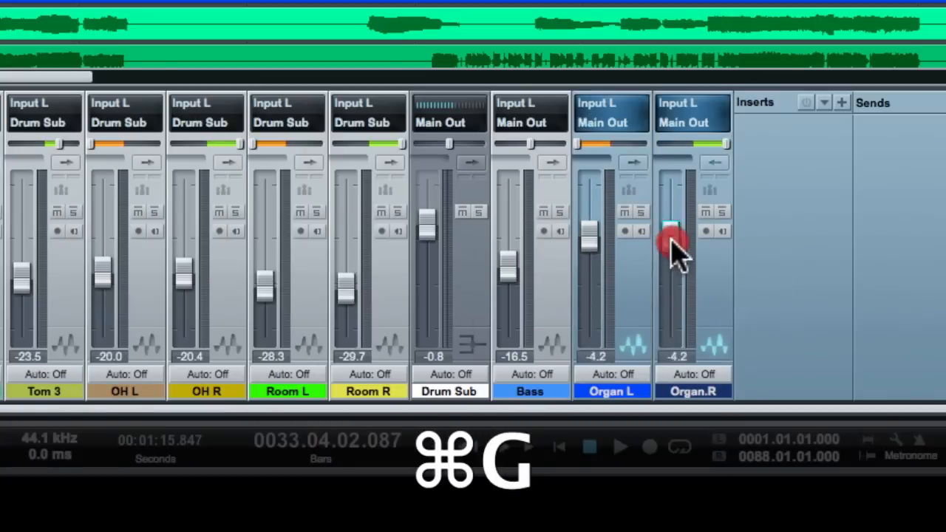
drag(672, 229, 673, 222)
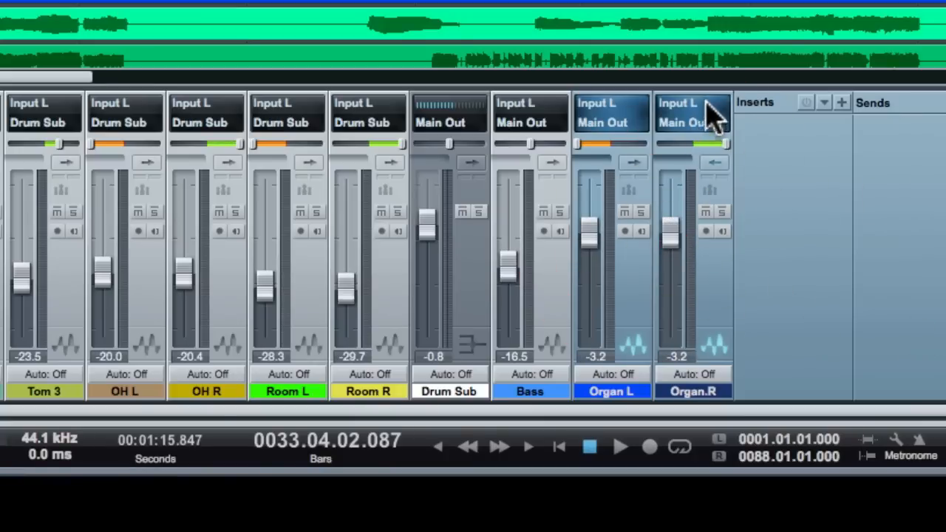
mouse_move(722, 189)
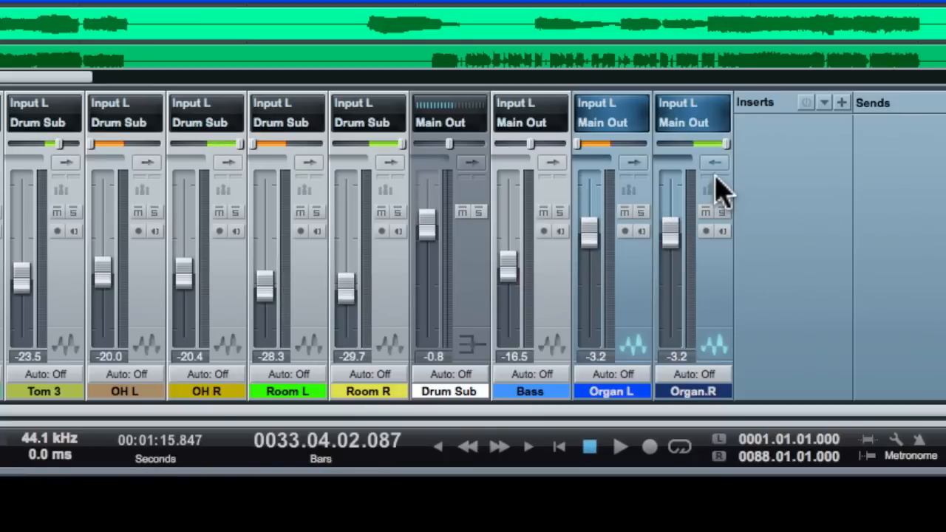
scroll(right, 3)
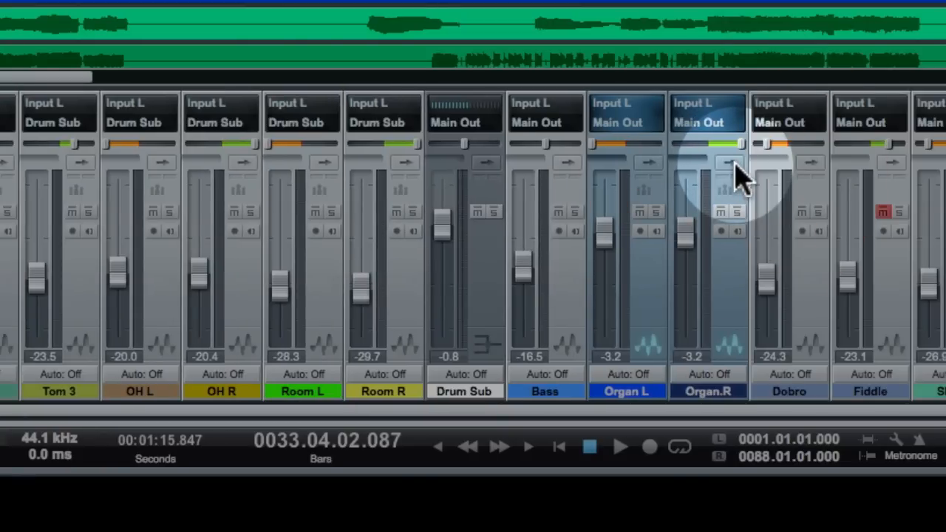
mouse_move(702, 199)
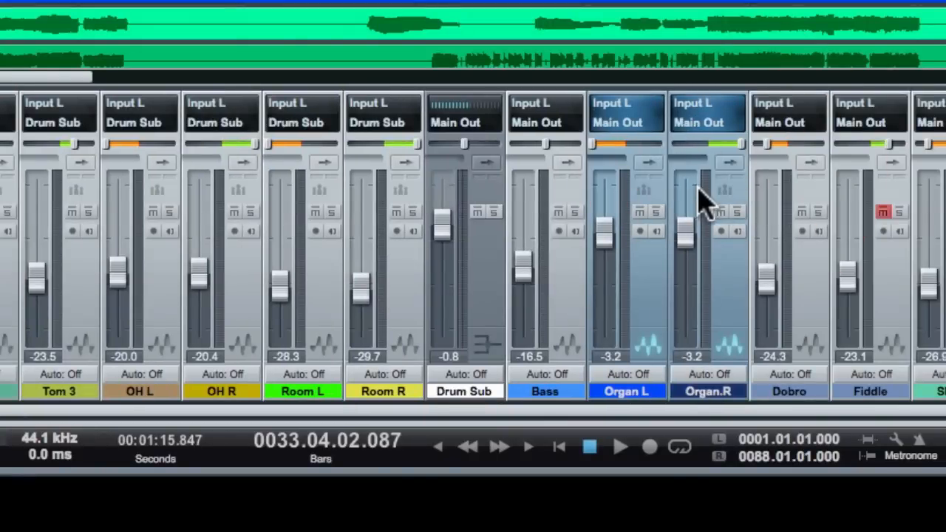
mouse_move(724, 166)
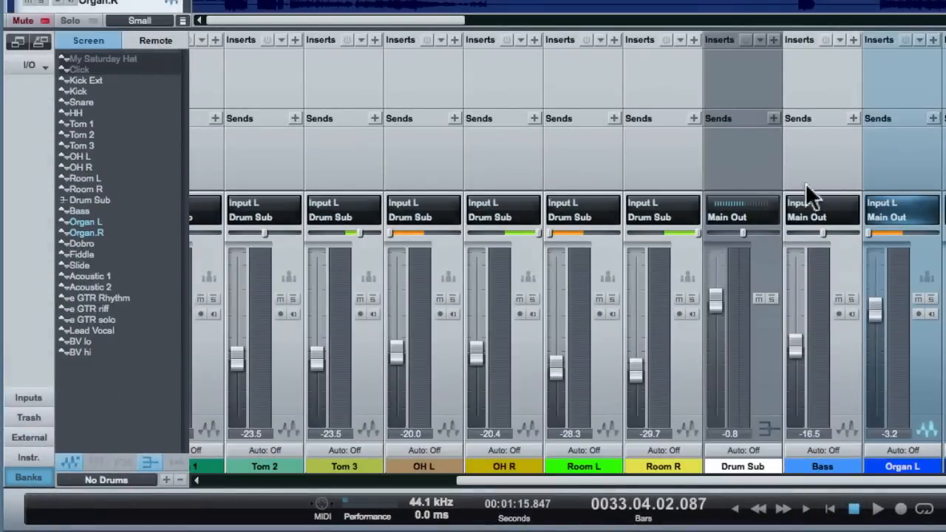
mouse_move(225, 59)
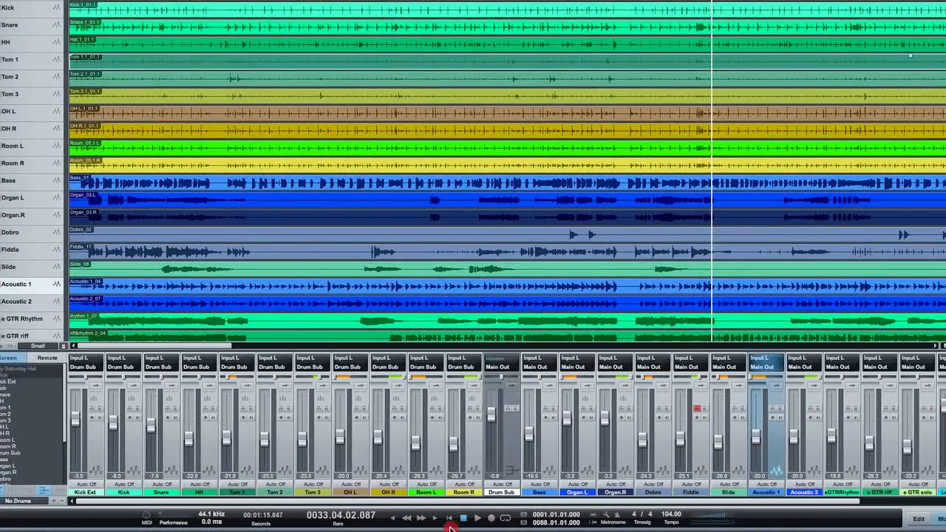
scroll(right, 3)
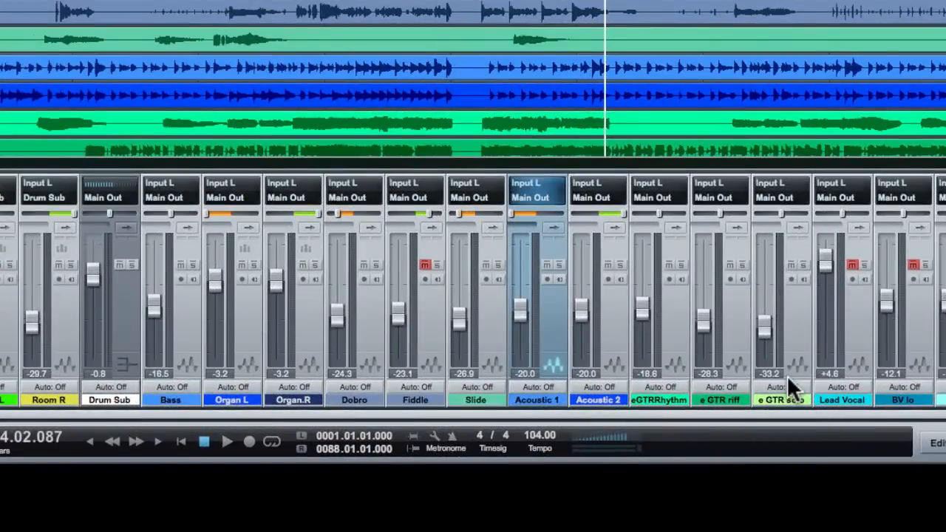
mouse_move(554, 384)
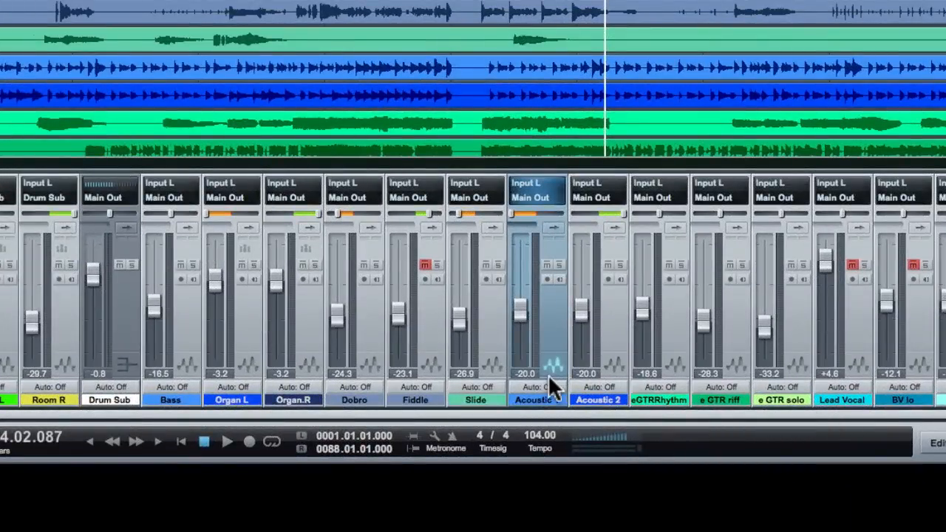
mouse_move(619, 368)
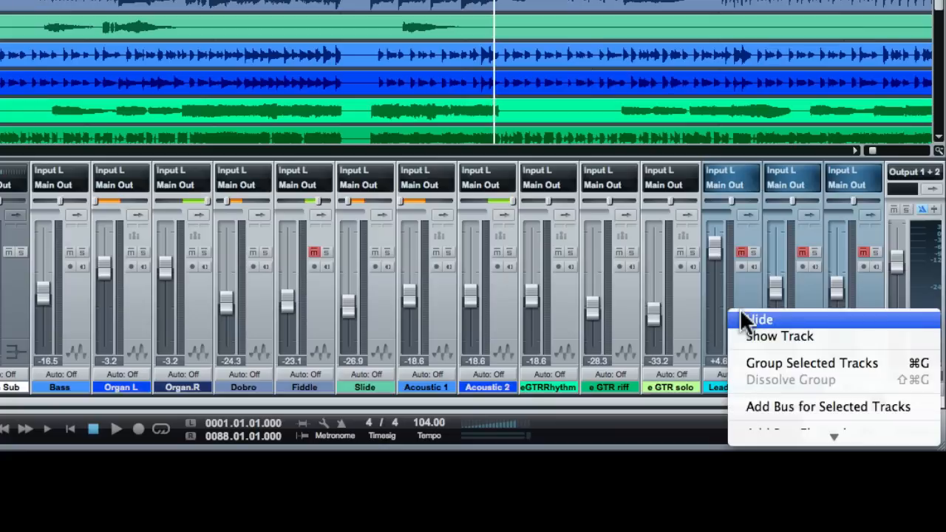
mouse_move(804, 406)
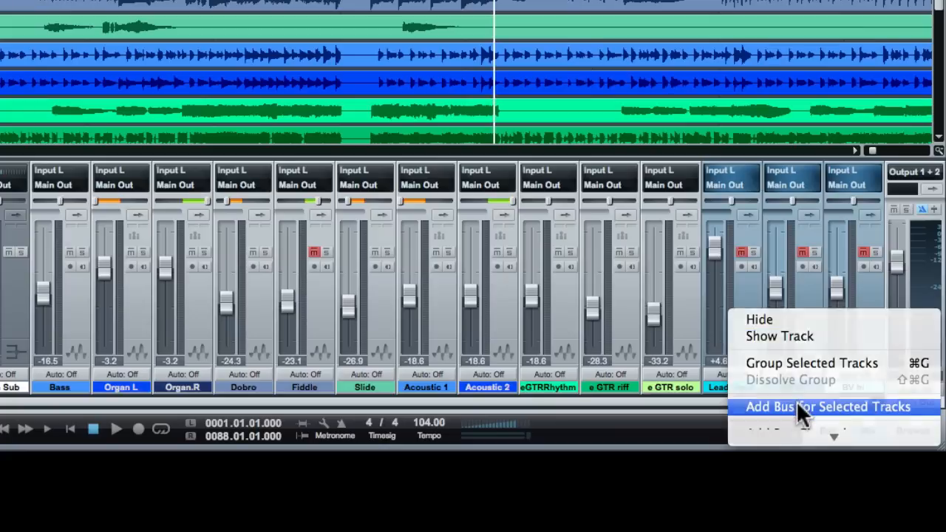
- Add a VOX Sub bus fed by Lead Vocal, BV lo and BV hi, then show the Banks channel list
click(828, 406)
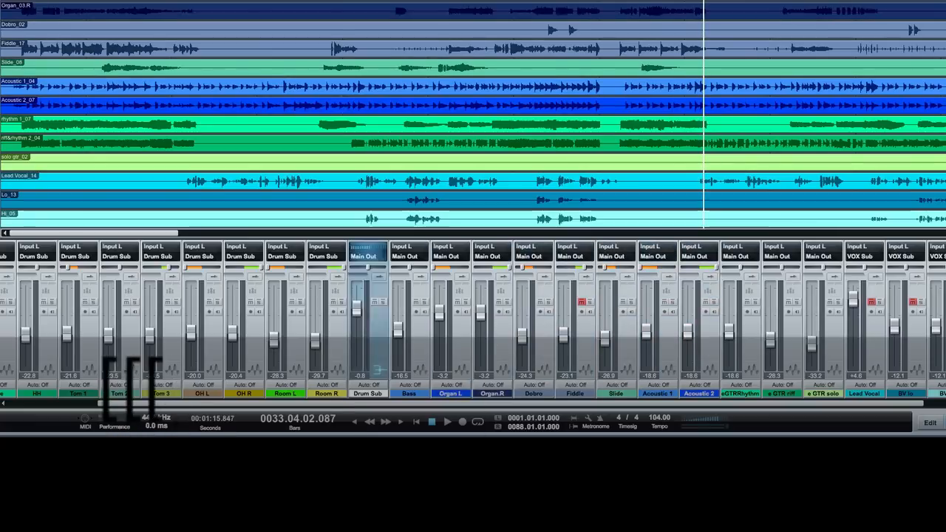
click(573, 254)
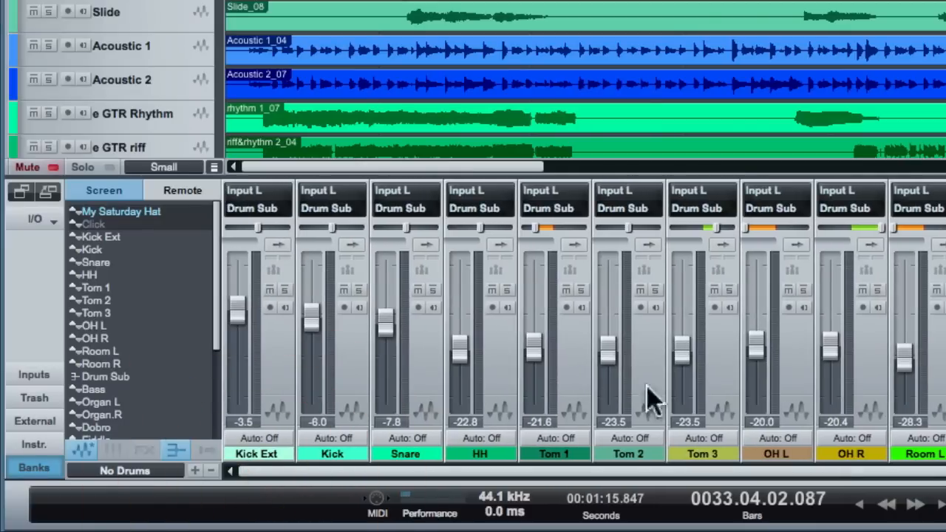
mouse_move(141, 328)
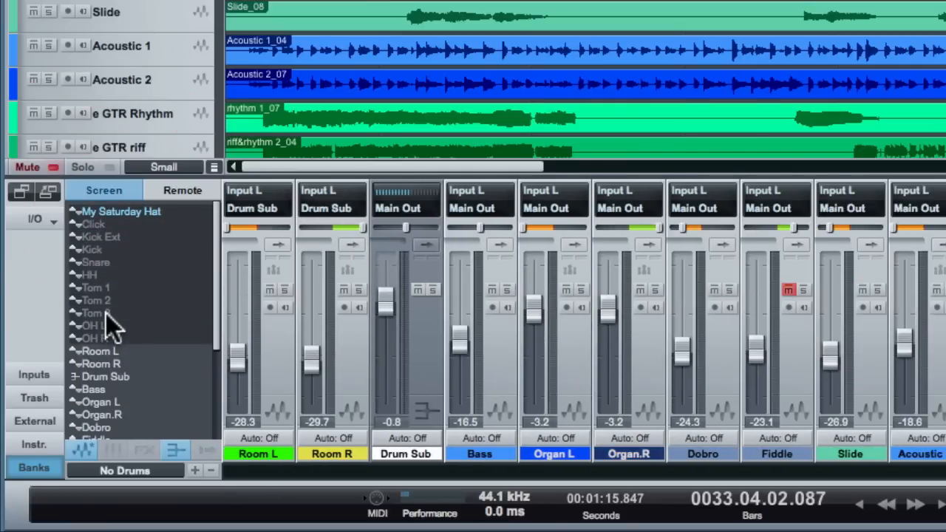
mouse_move(111, 251)
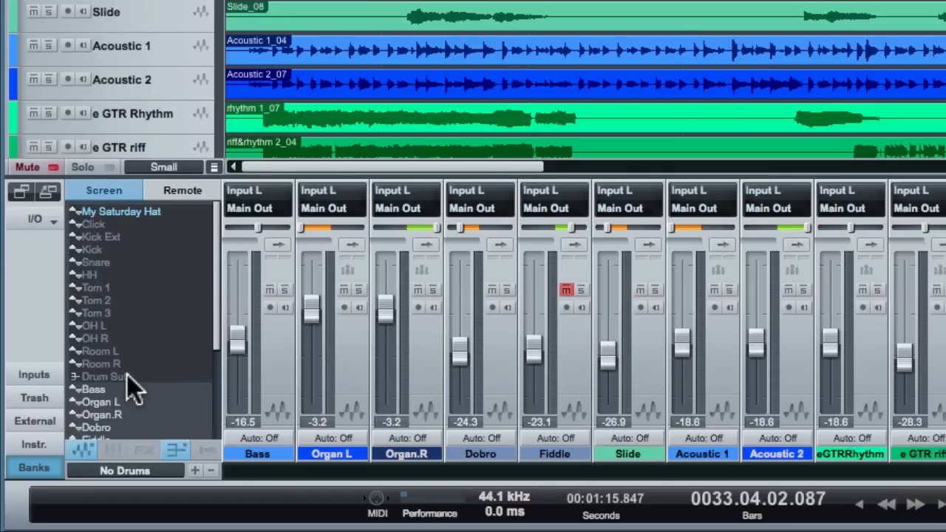
- Store the current drum-hidden channel visibility as a new preset
click(103, 377)
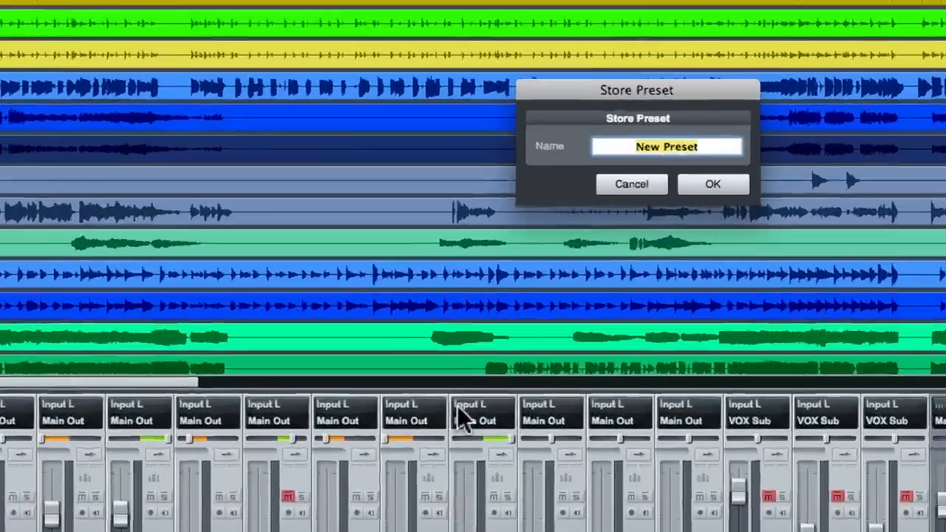
- Name the preset 'Hide Drums' and confirm saving it
text(Hide Drums)
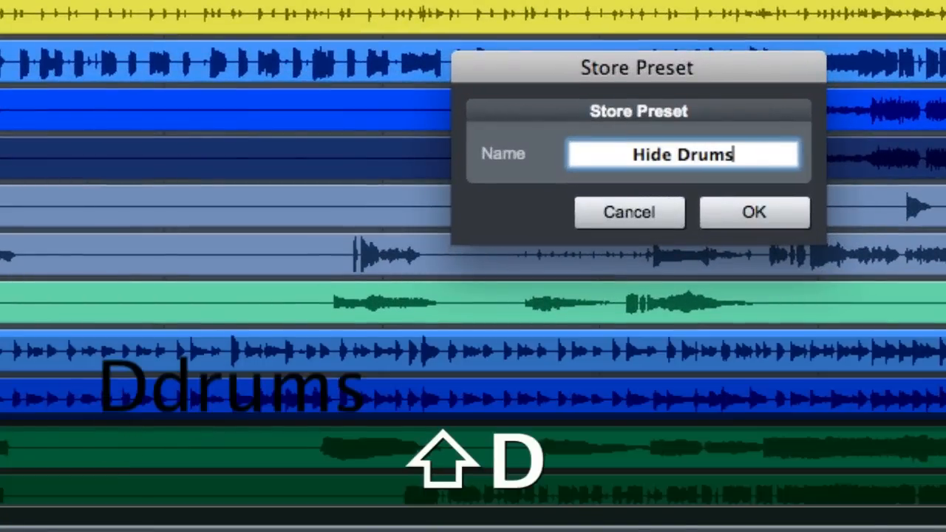
click(753, 213)
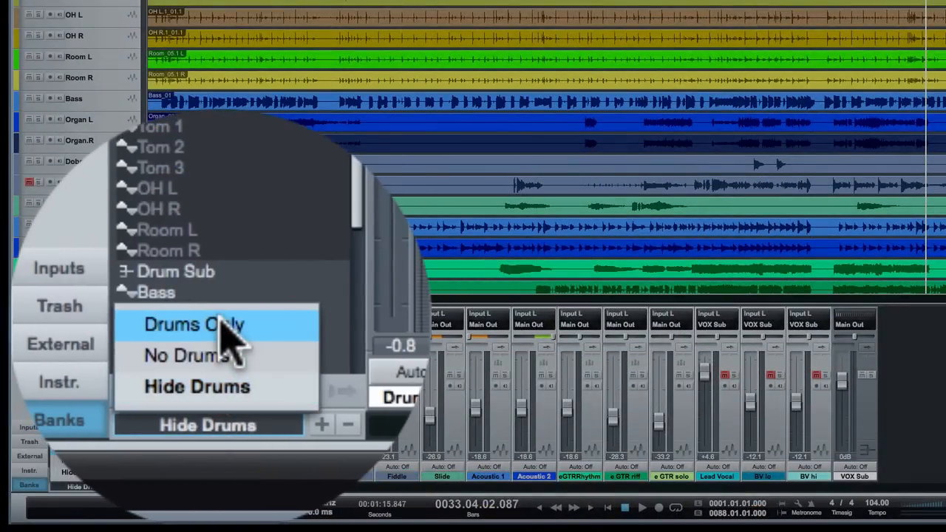
click(194, 325)
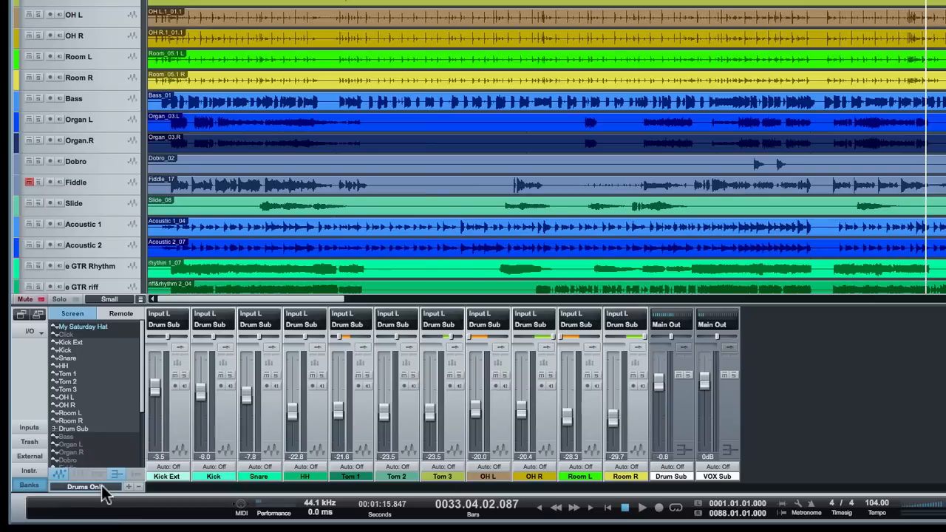
click(83, 486)
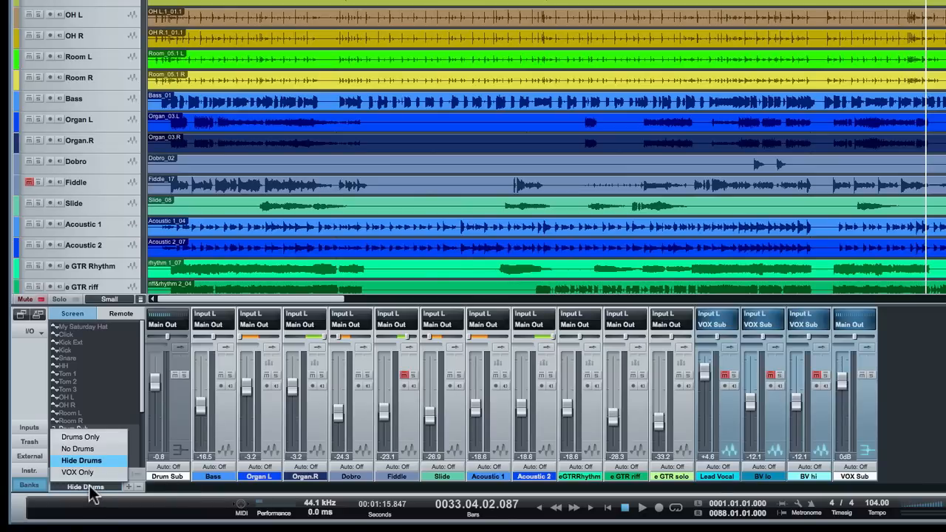
mouse_move(94, 446)
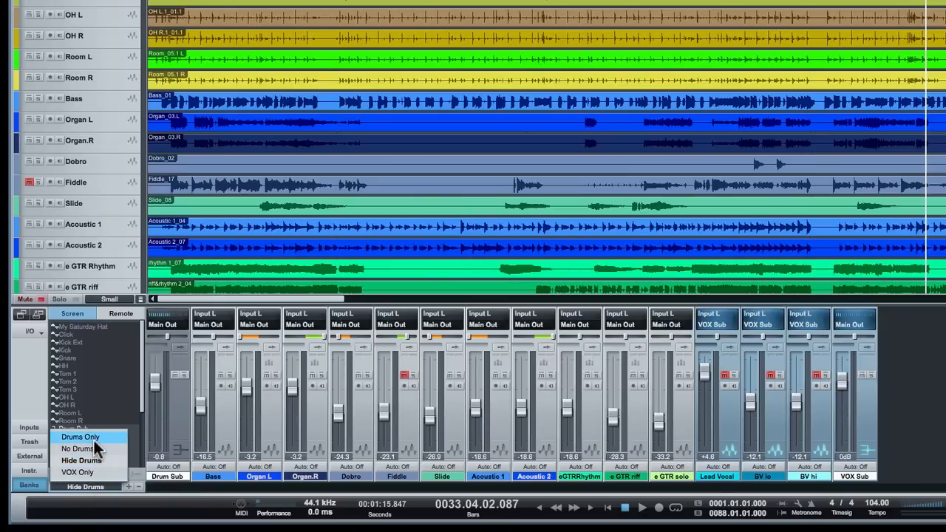
click(80, 438)
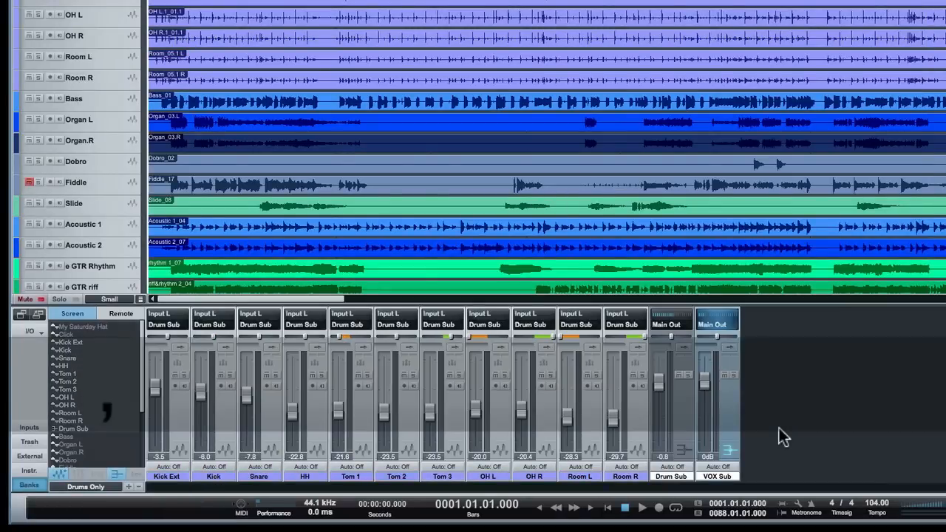
click(642, 509)
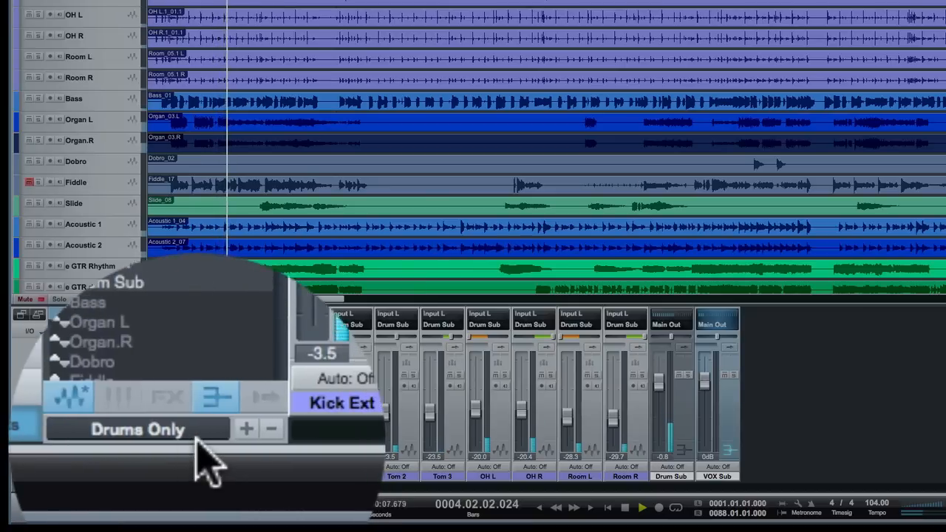
click(136, 428)
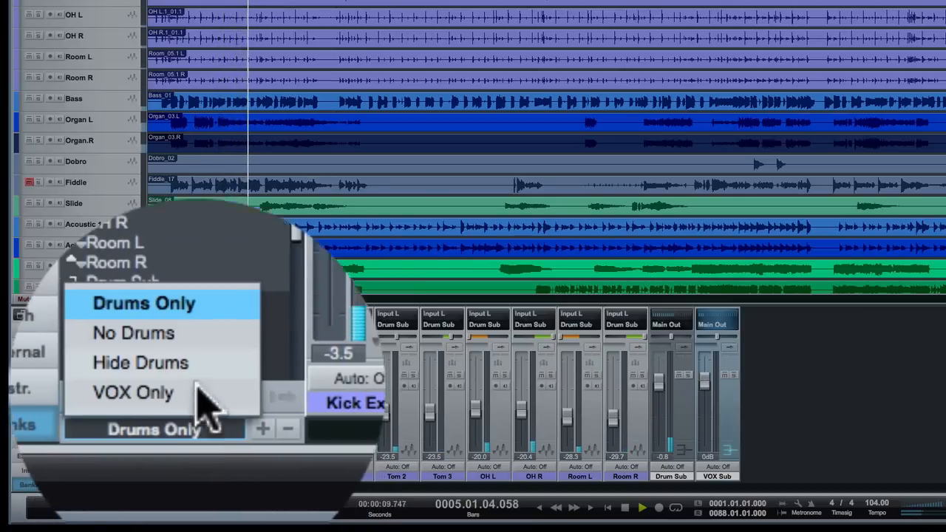
click(139, 363)
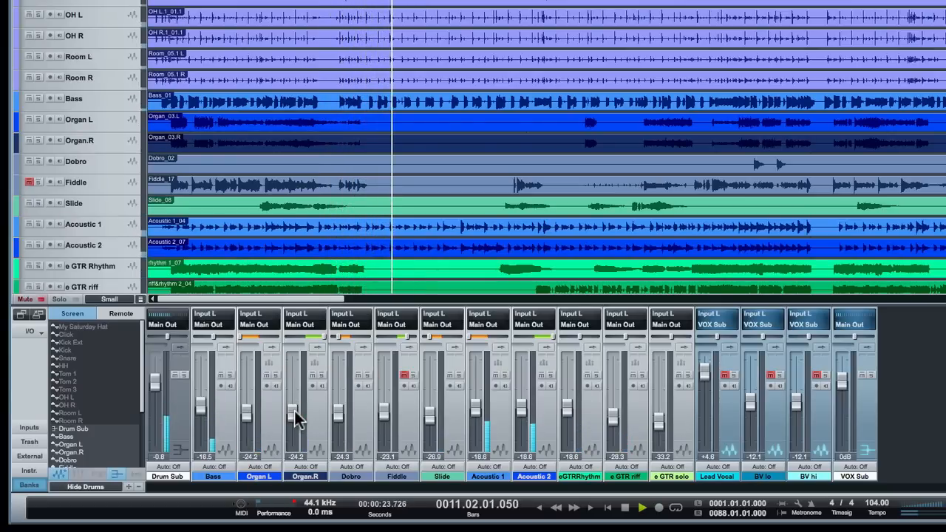
click(642, 509)
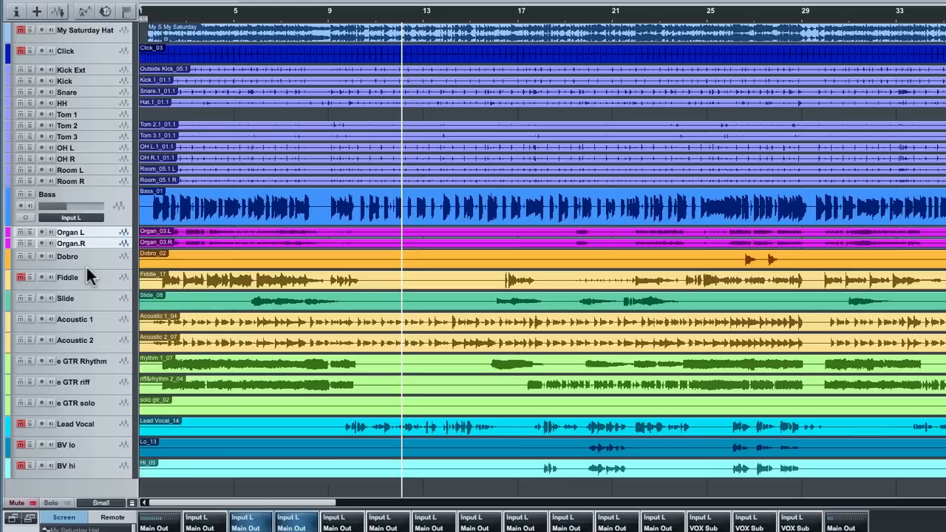
mouse_move(105, 131)
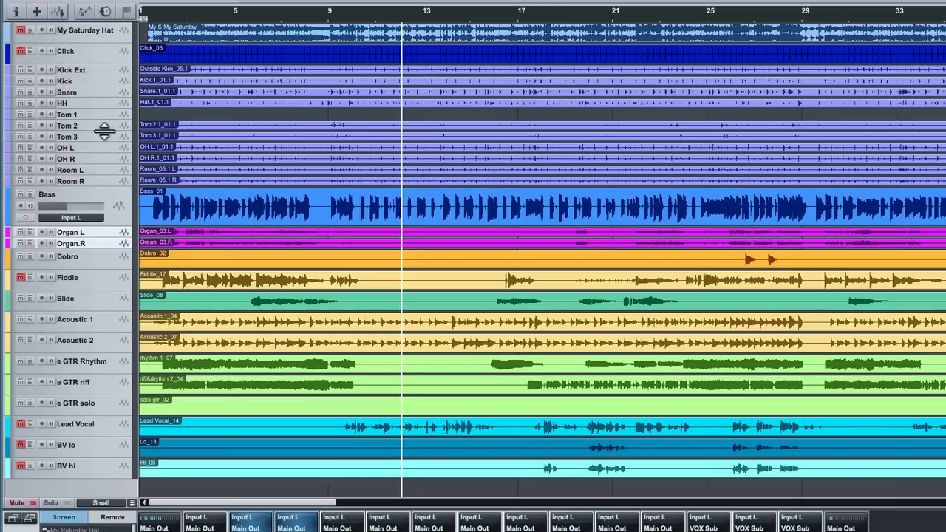
mouse_move(104, 111)
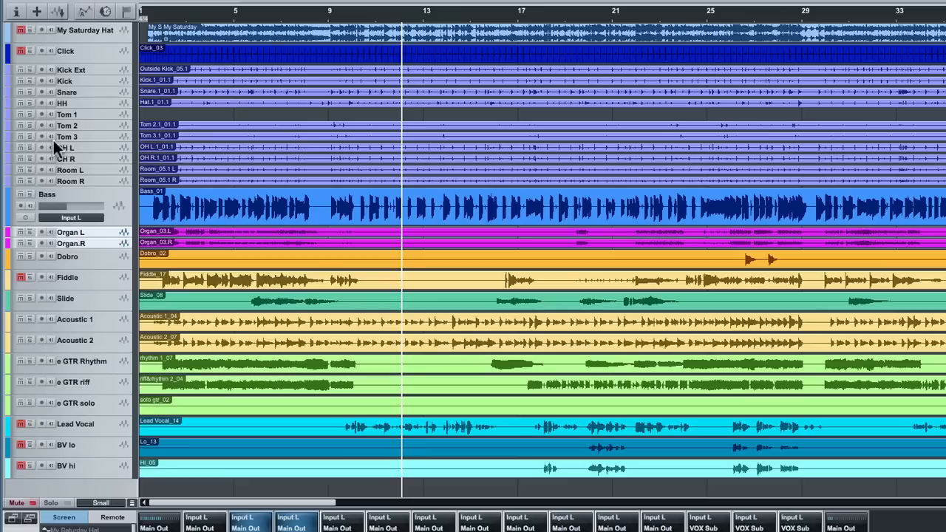
mouse_move(100, 301)
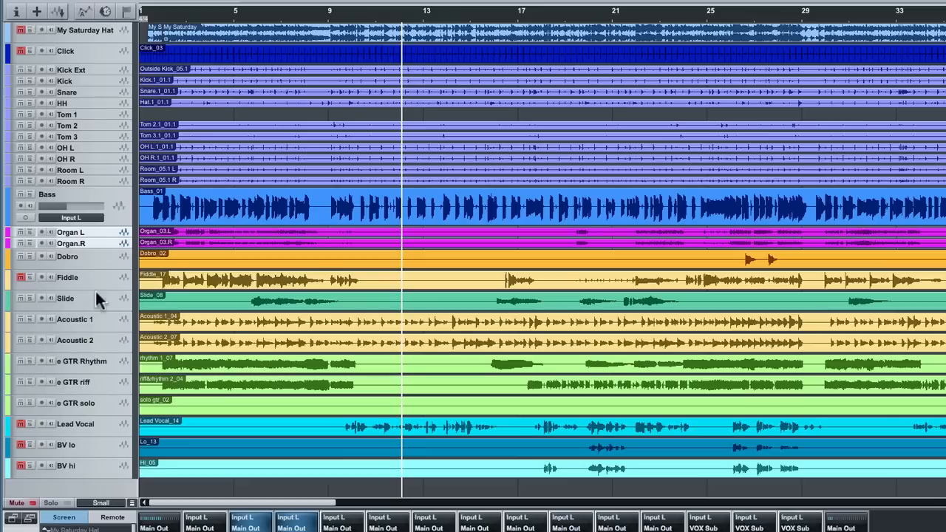
mouse_move(74, 177)
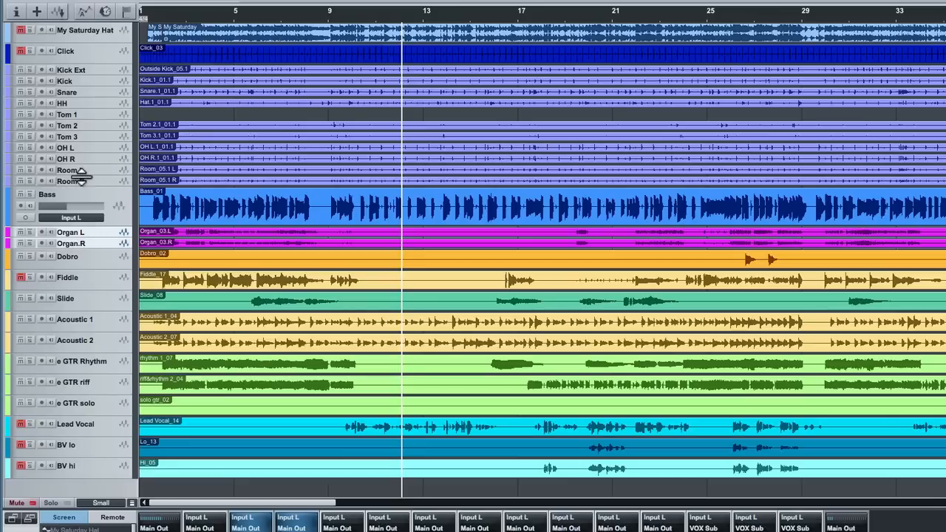